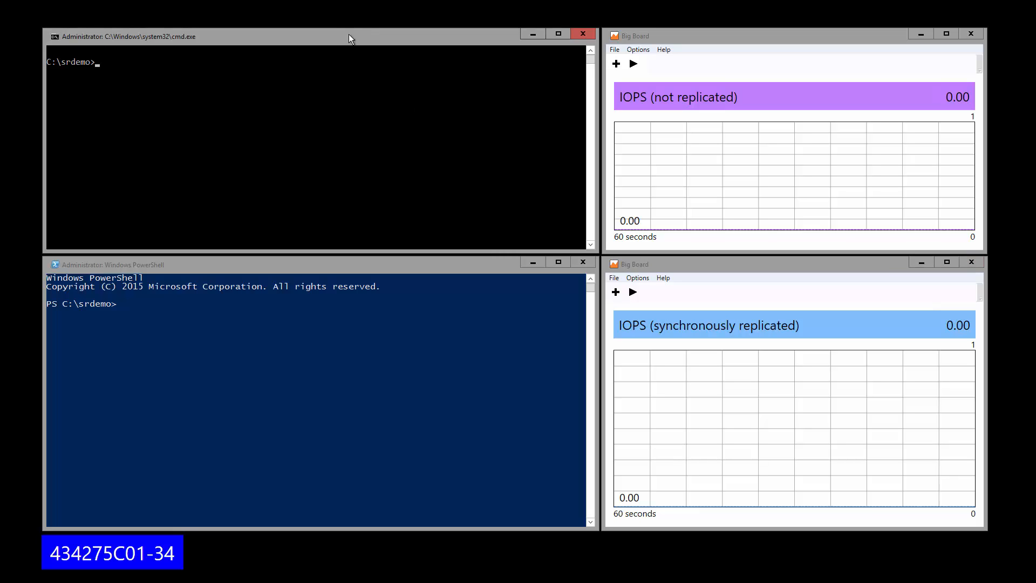
# - Display diskload.cmd's contents, clear the screen, then launch diskload.cmd to load the not-replicated volume
pyautogui.write('type')
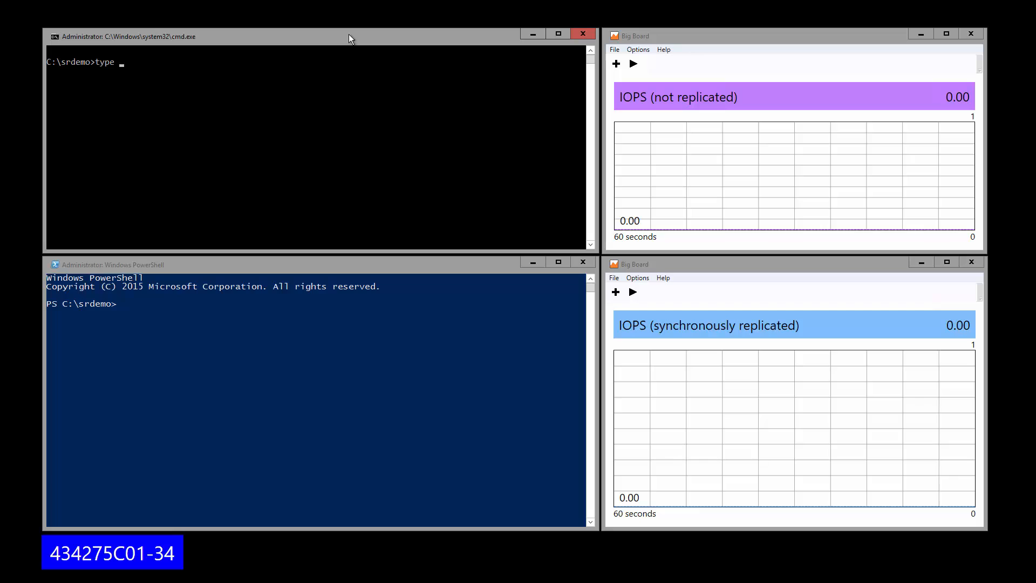
pyautogui.write('diskload.cmd')
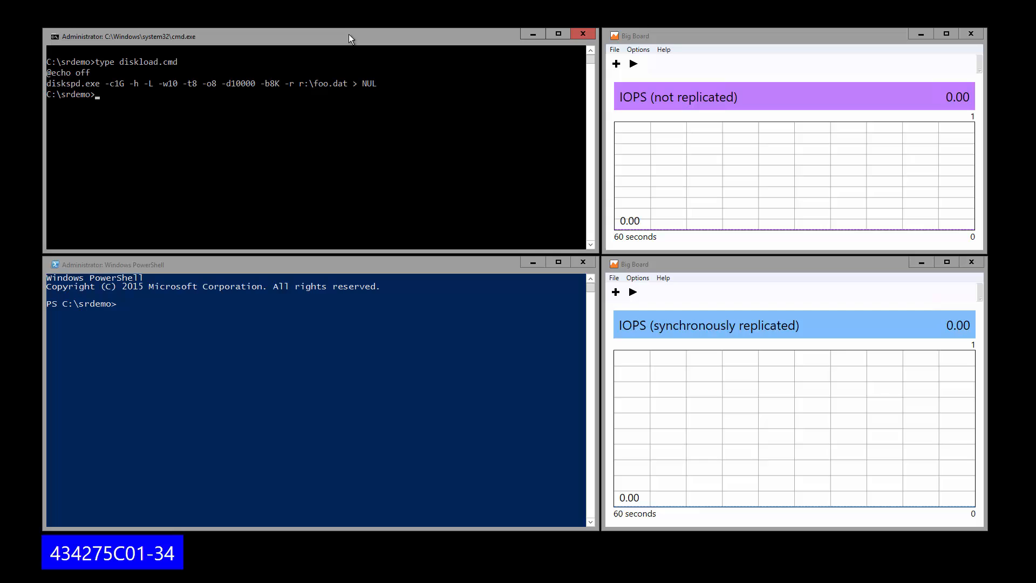
pyautogui.write('cls')
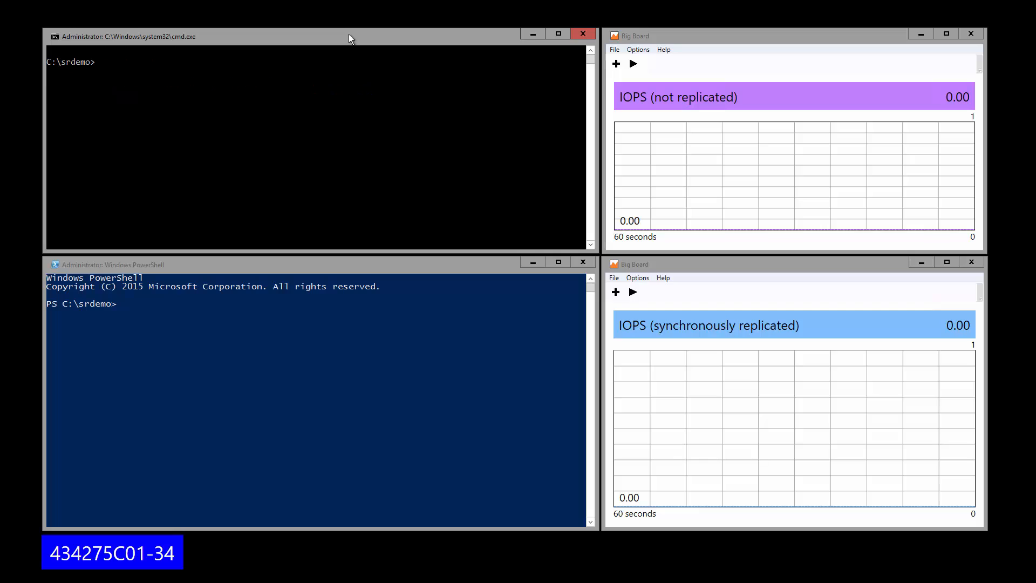
pyautogui.write('diskload.cmd')
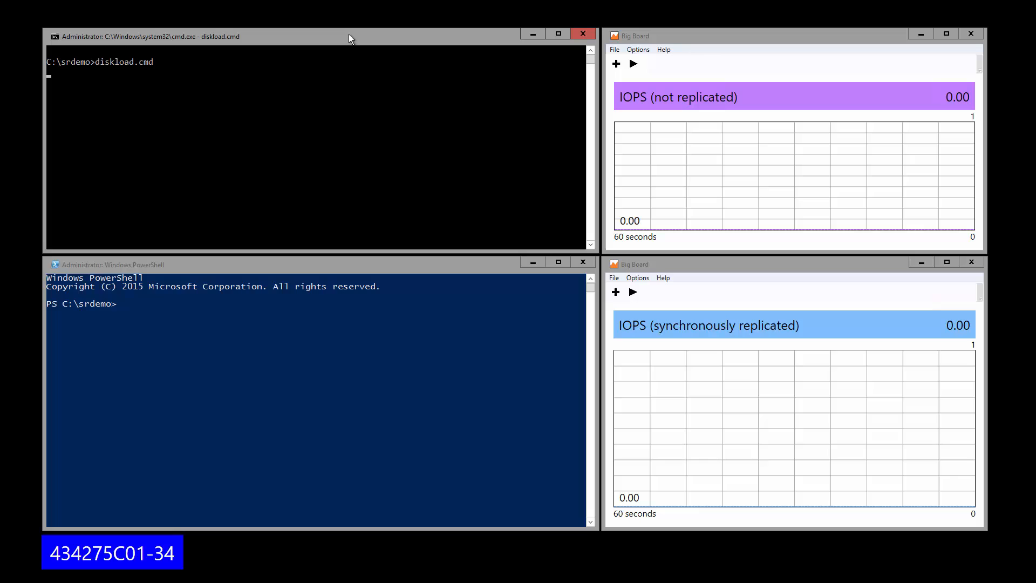
pyautogui.moveTo(701, 58)
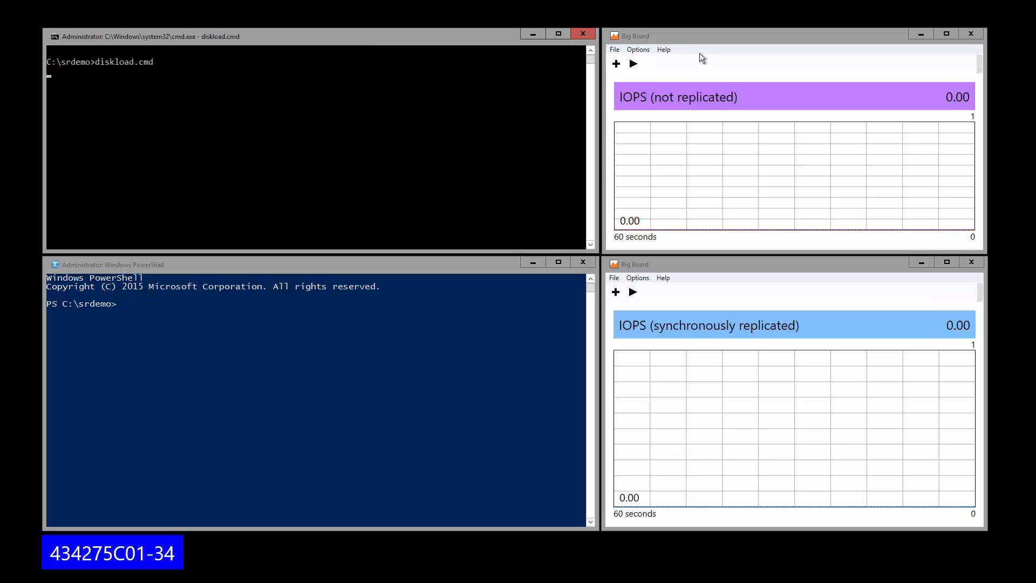
# - Chart the not-replicated volume's IOPS, settling near 63,588, freeze it and interrupt the disk load with Ctrl+C
pyautogui.click(632, 64)
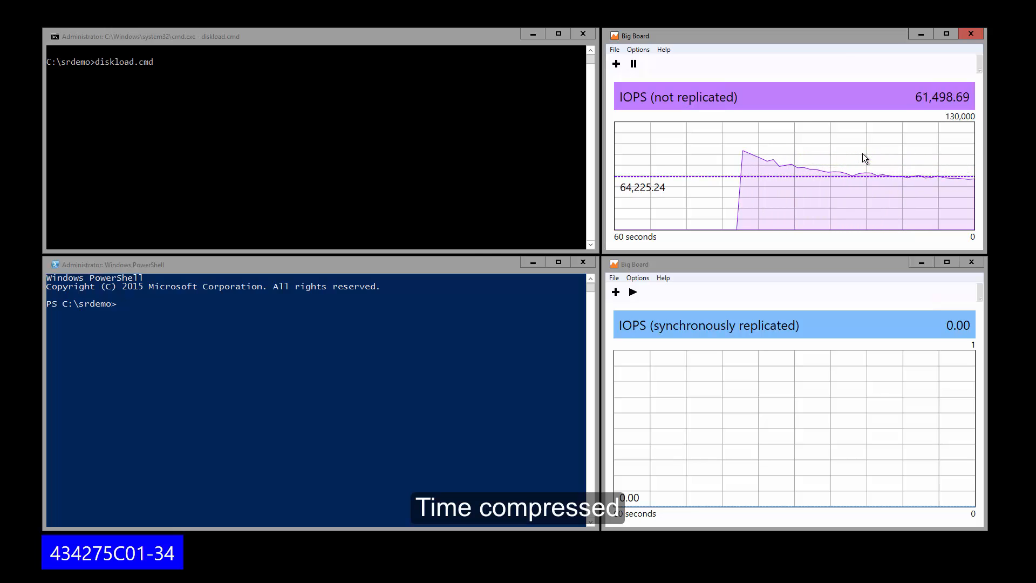
pyautogui.click(632, 63)
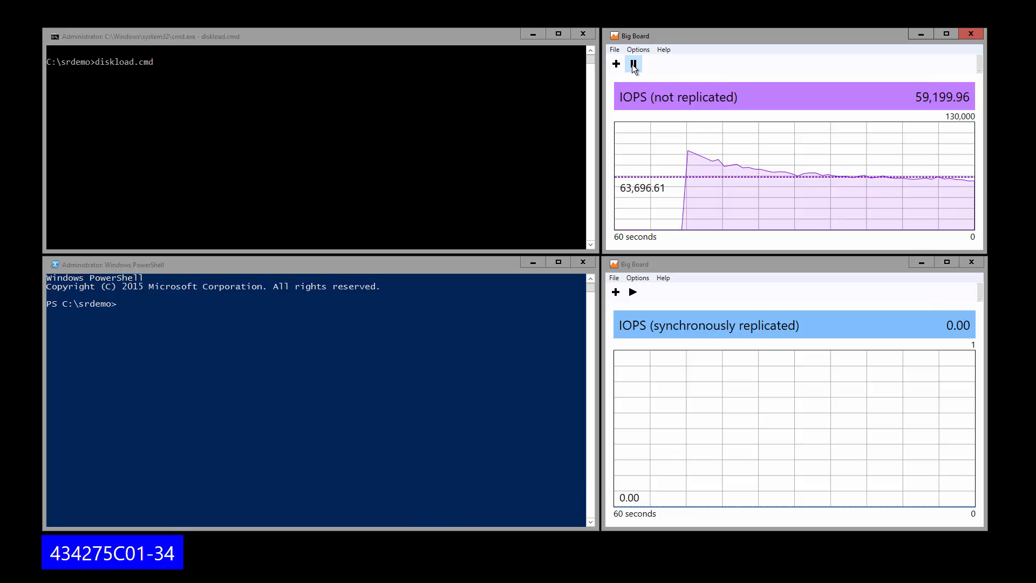
pyautogui.click(632, 64)
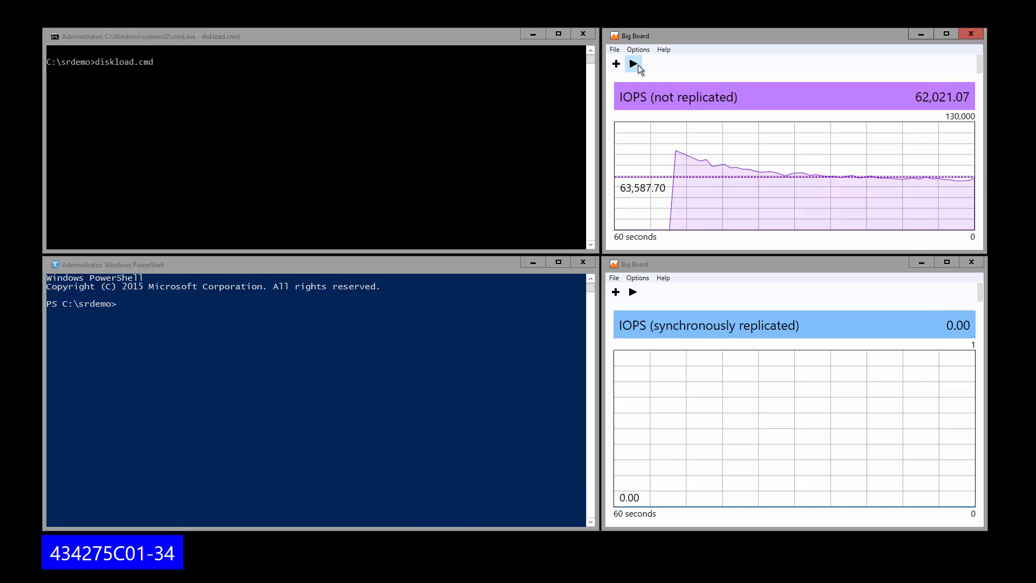
pyautogui.click(632, 63)
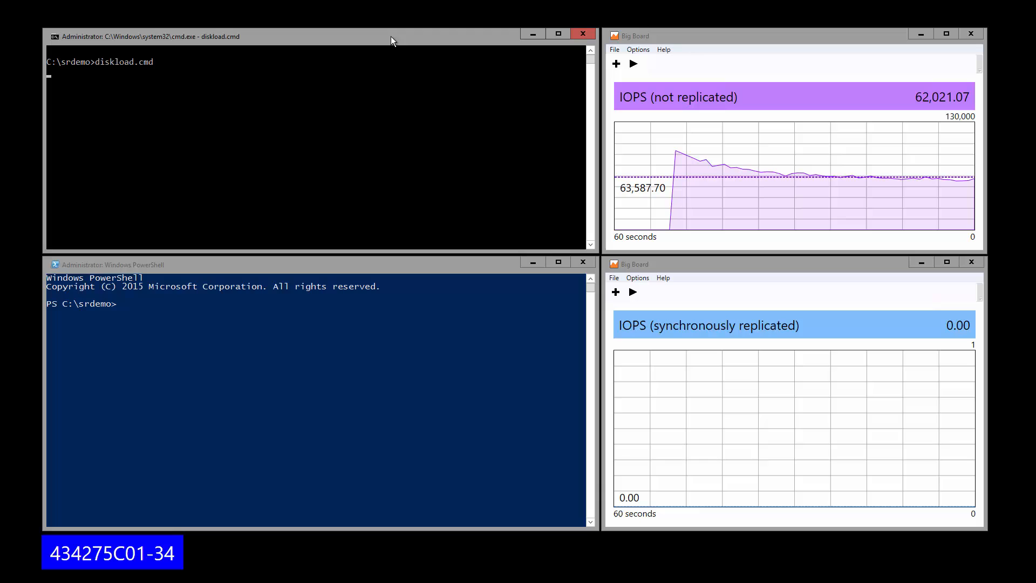
pyautogui.press('ctrl+c')
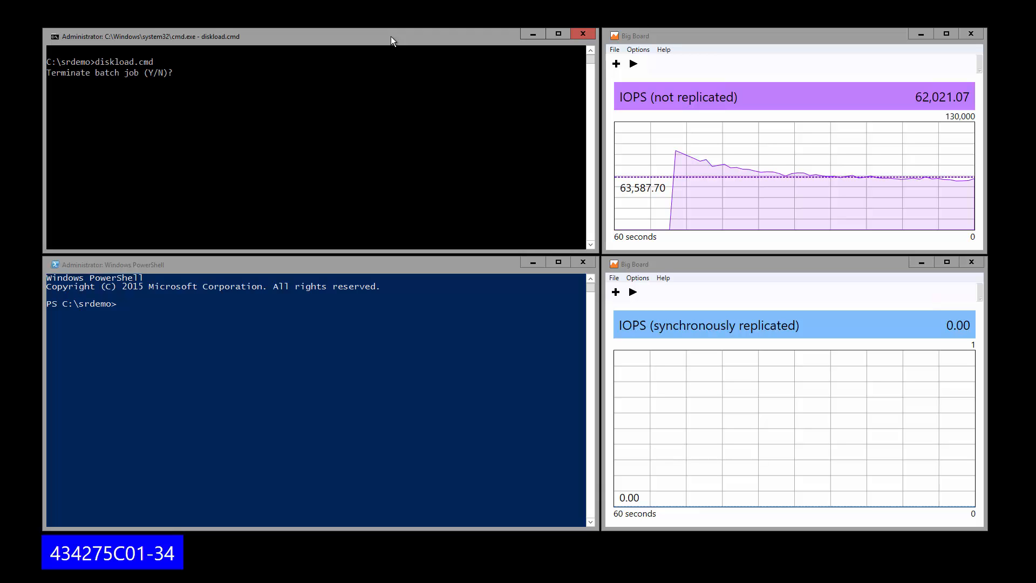
# - Confirm 'y' at the Terminate batch job prompt to end the disk load
pyautogui.write('y')
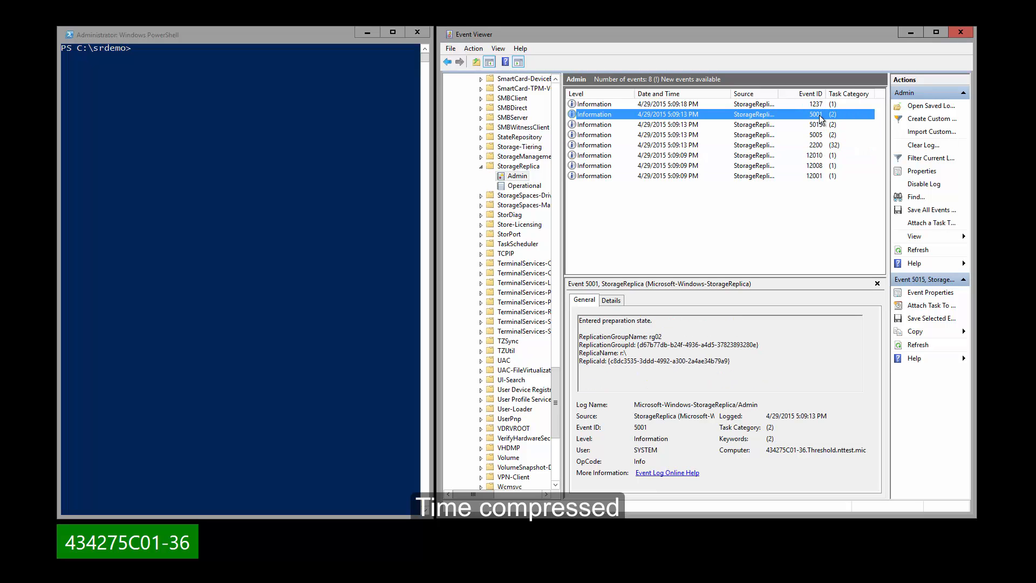
# - Inspect a StorageReplica Admin event, then view event 1215 in the Operational log reporting bitmap recovery completed
pyautogui.click(660, 103)
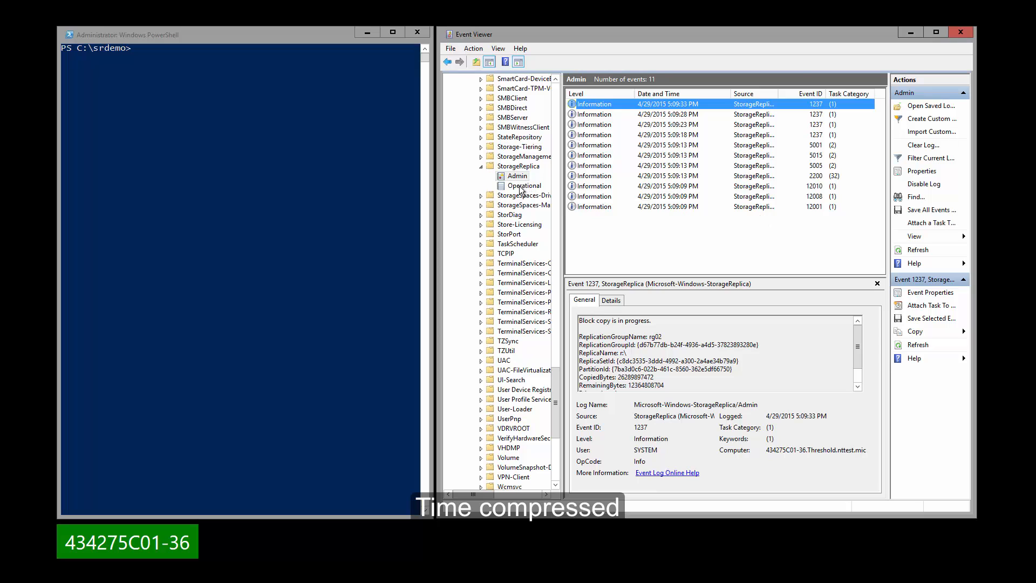
pyautogui.click(524, 185)
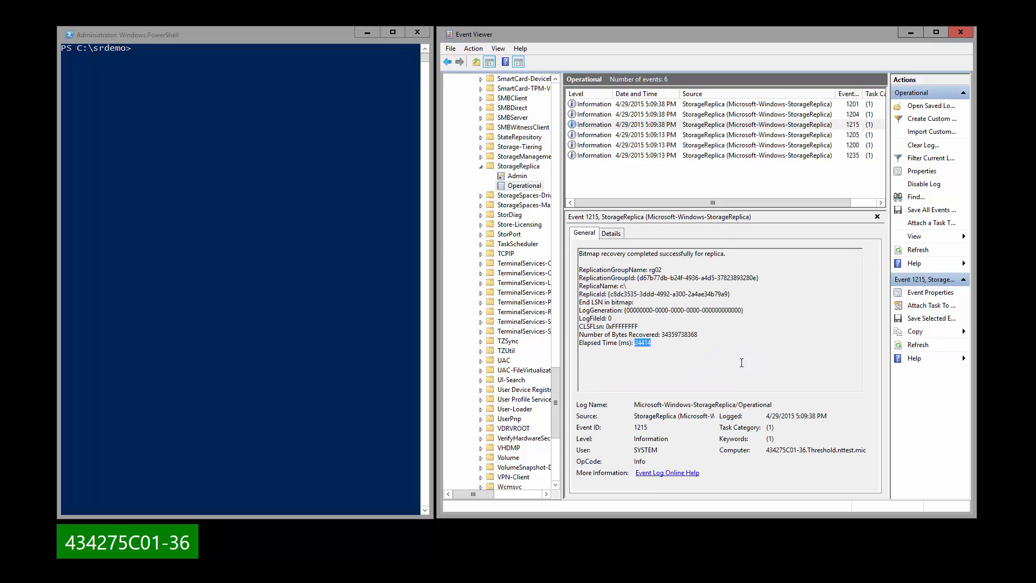
pyautogui.moveTo(746, 362)
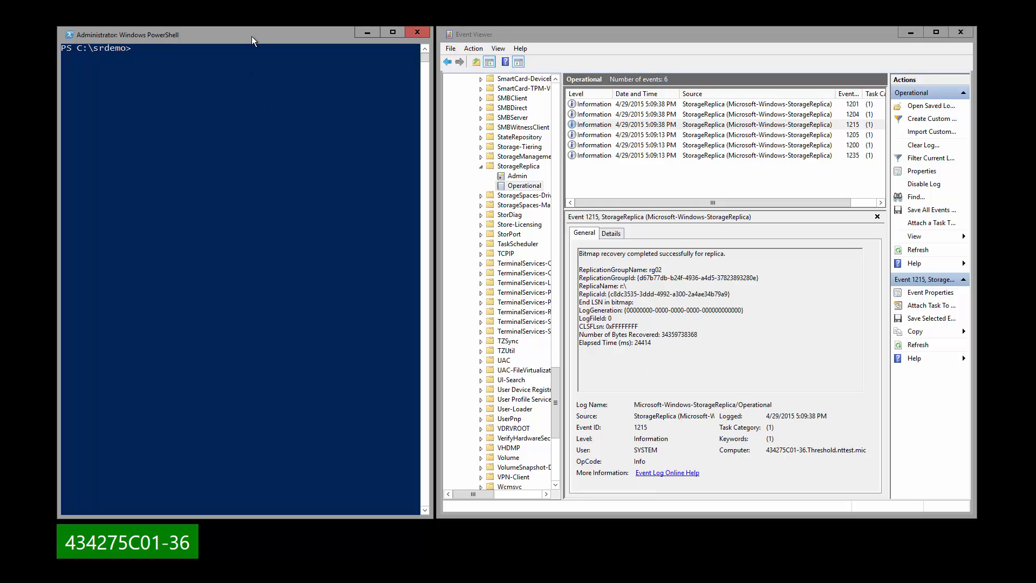
# - Run Get-SRGroup showing rg02 synchronously Replicating, then begin (Get-SRGroup).replicas to inspect the replicas
pyautogui.write('get-srgr')
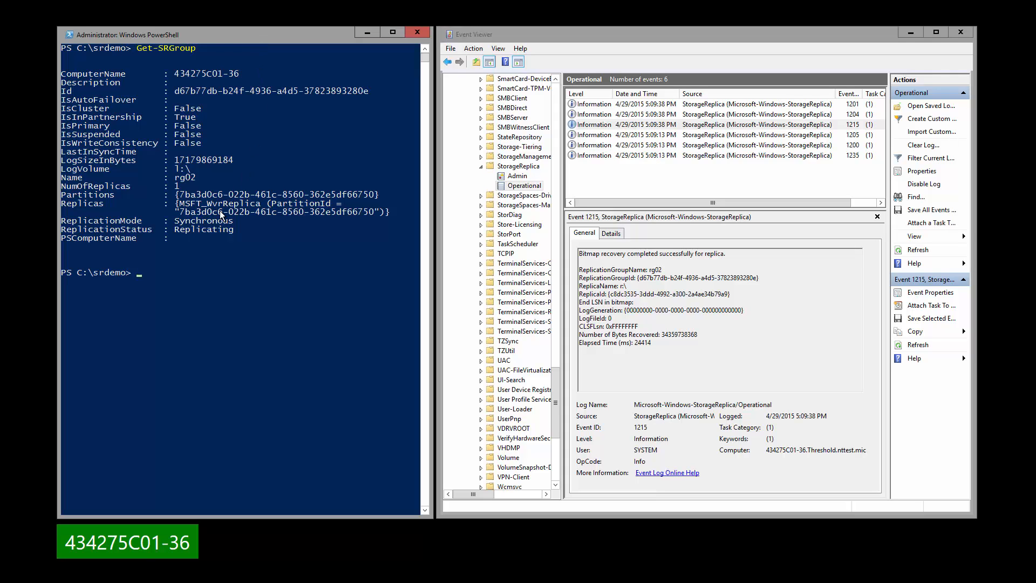
pyautogui.moveTo(240, 230)
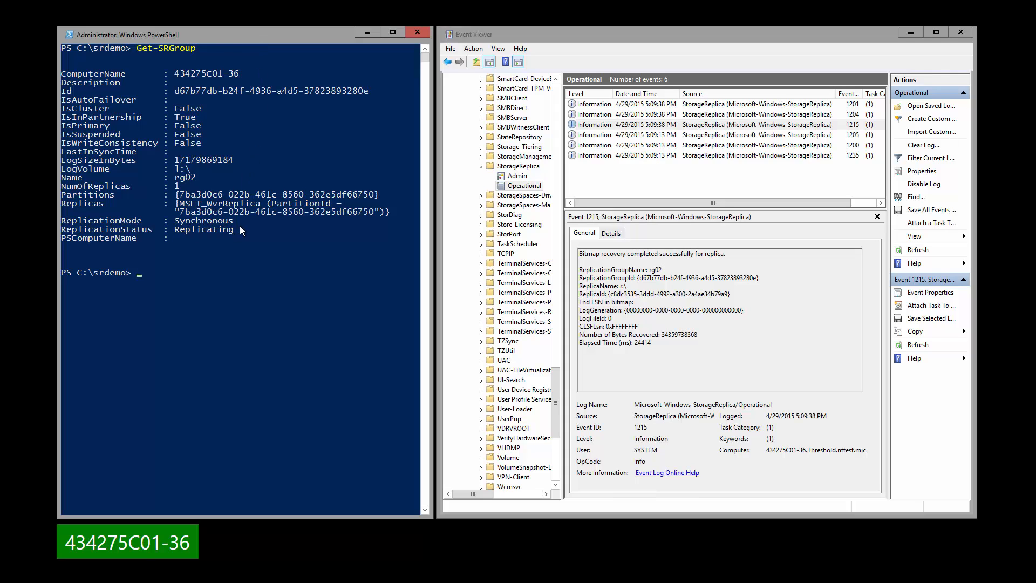
pyautogui.write('(get-s')
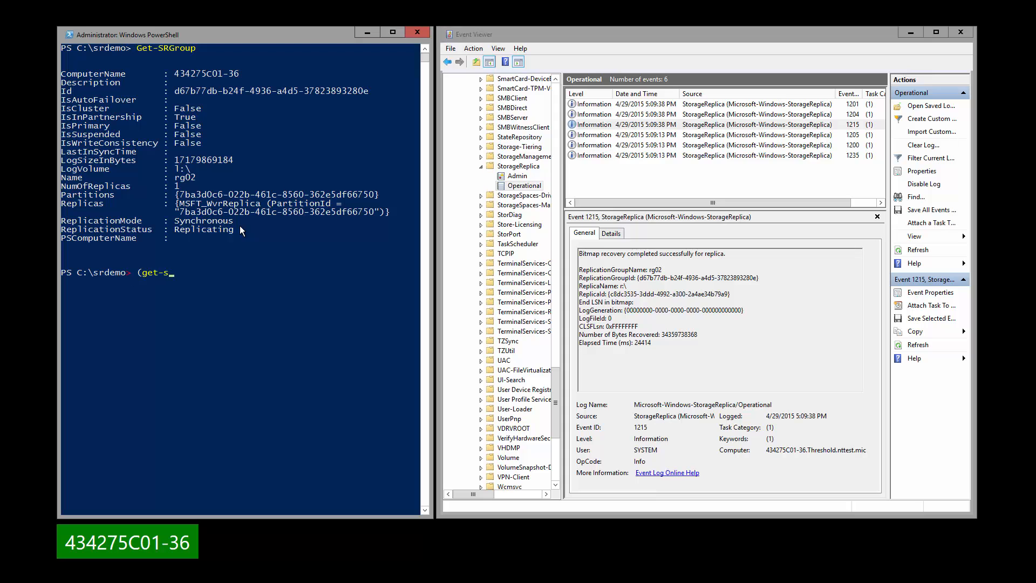
pyautogui.write('Get-SRGroup)')
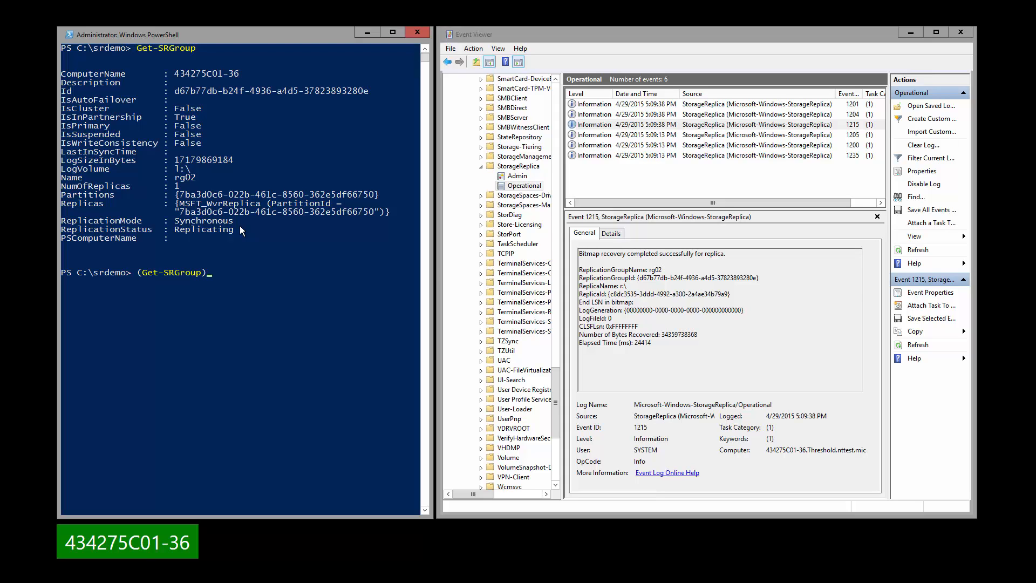
pyautogui.write('.repl')
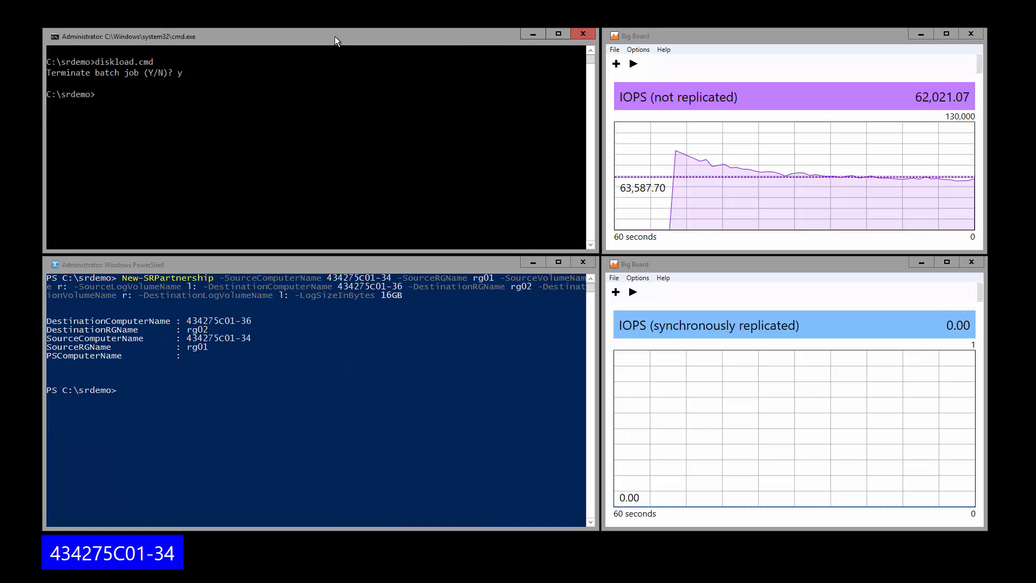
# - Rerun diskload.cmd and chart the synchronously replicated IOPS, averaging about 53,153, then freeze it
pyautogui.write('diskload.cmd')
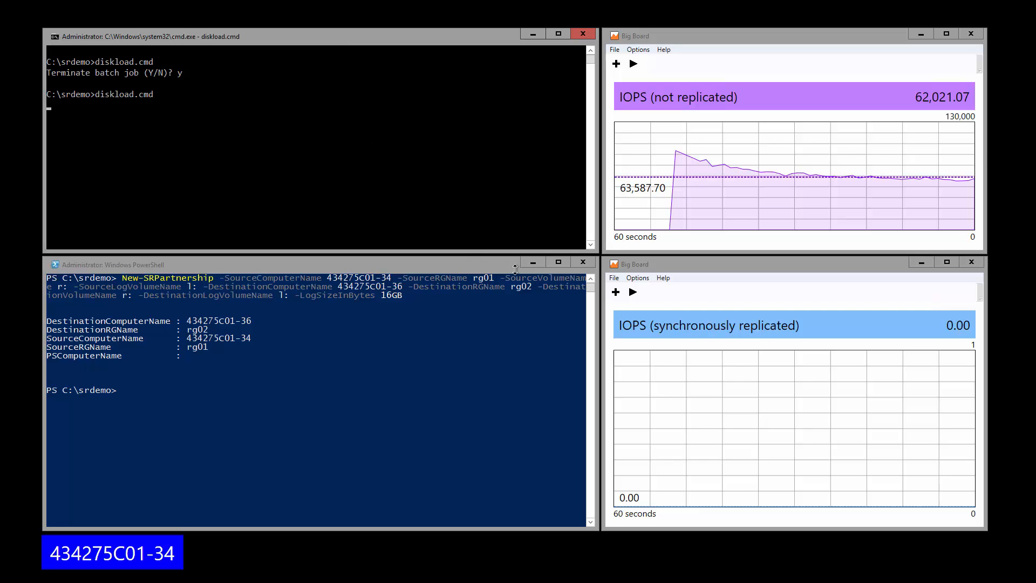
pyautogui.click(631, 291)
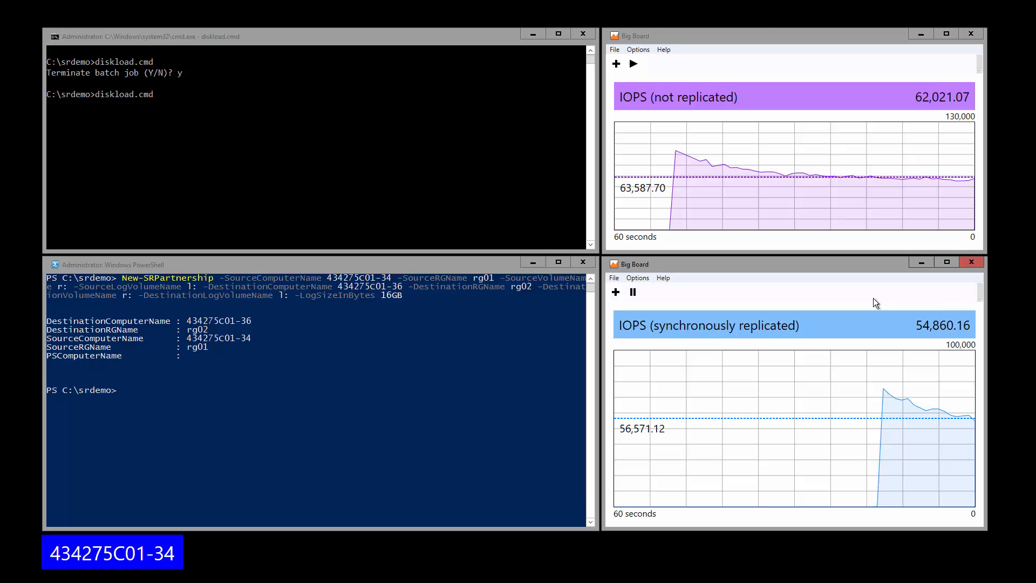
pyautogui.click(631, 292)
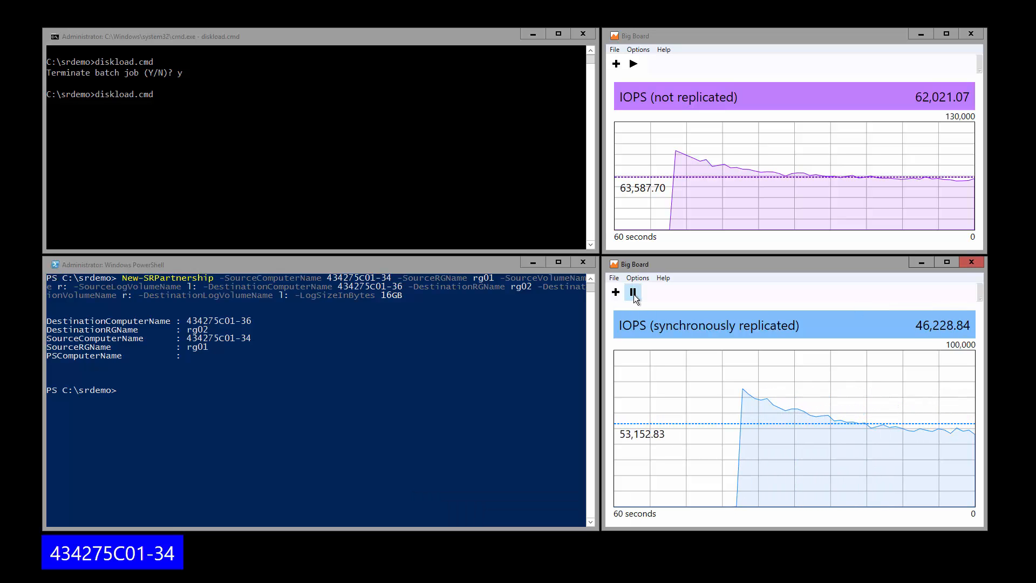
pyautogui.click(631, 292)
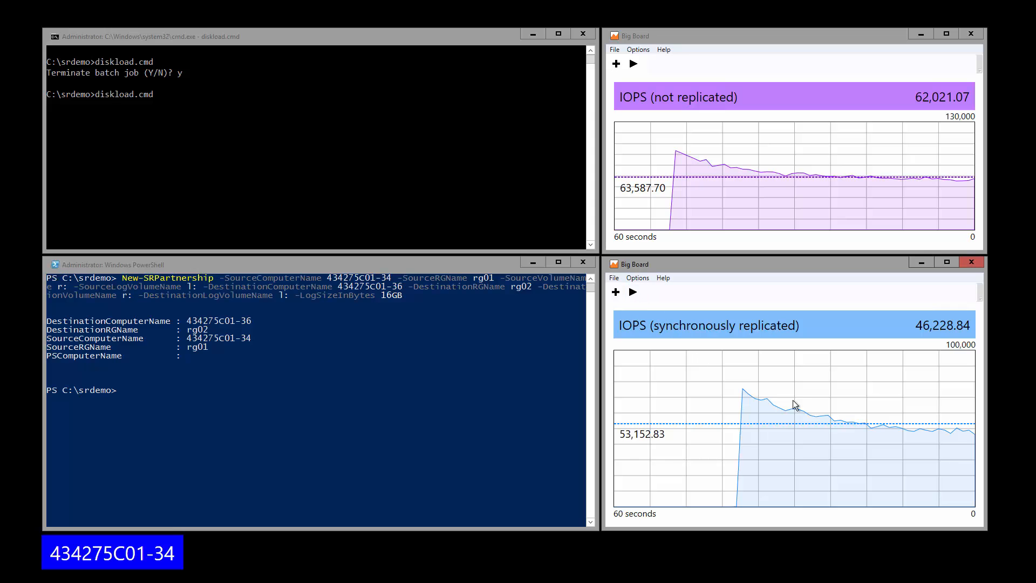